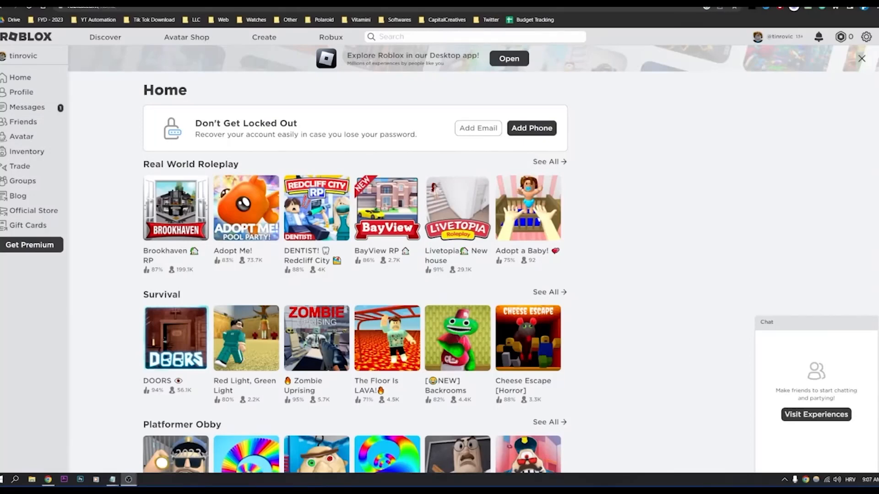
pyautogui.moveTo(779, 158)
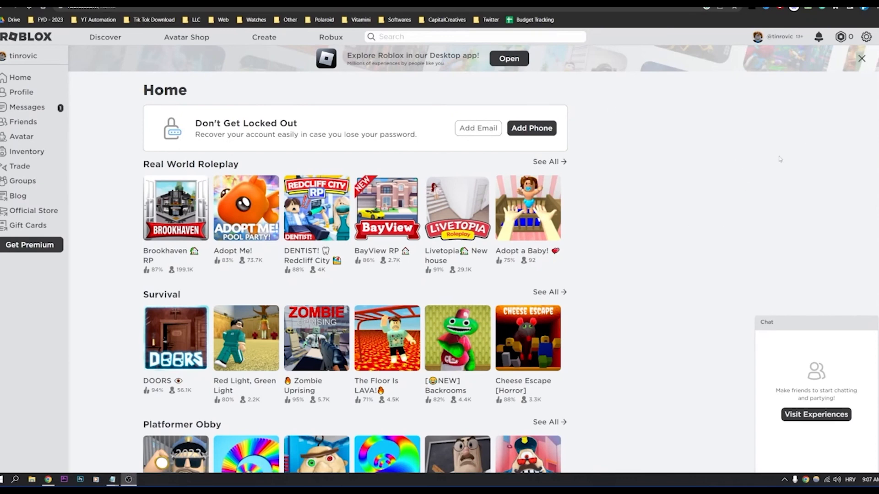
pyautogui.moveTo(698, 132)
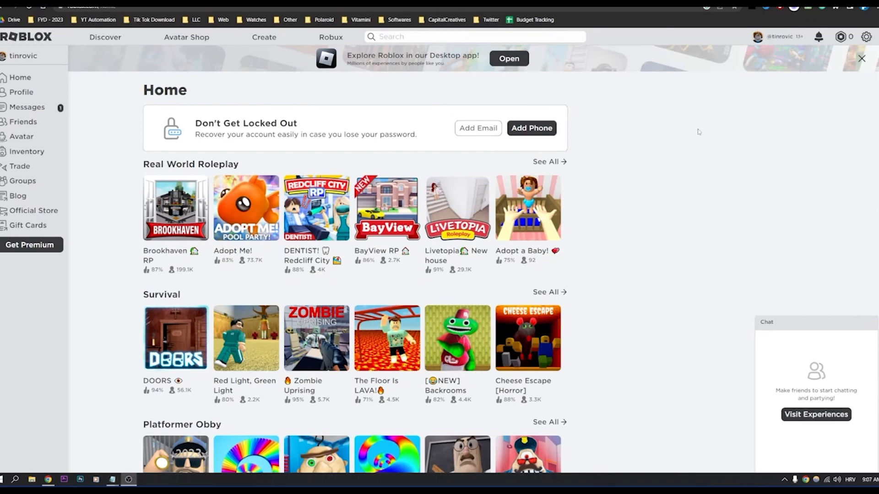
pyautogui.moveTo(793, 131)
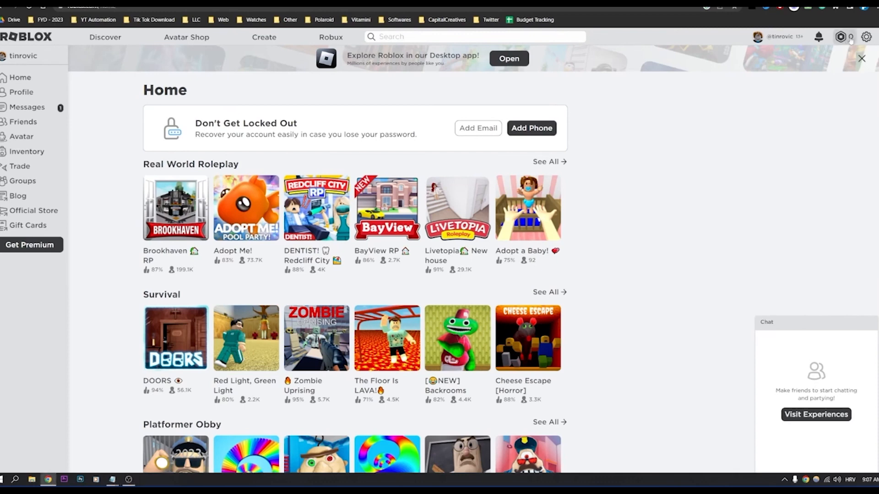
# Show the Robux balance menu (0 Robux, Buy Robux) from the home page top bar
pyautogui.click(841, 36)
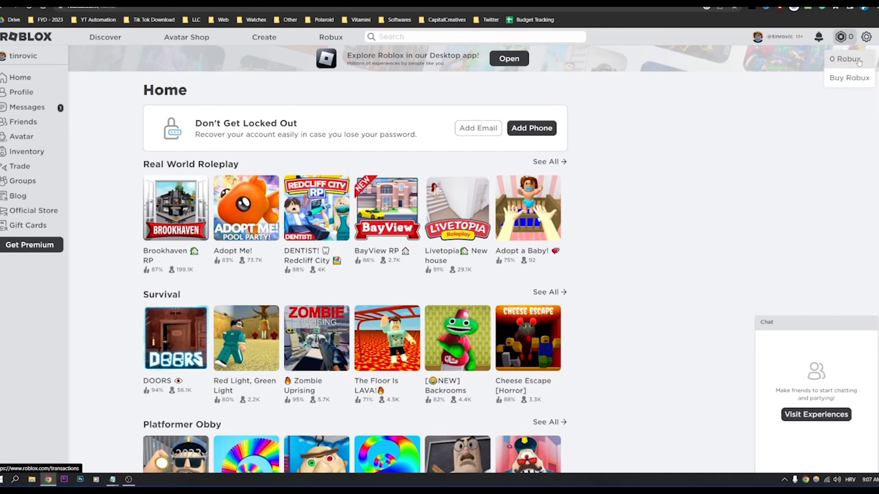
# Review My Transactions with Summary type showing zero activity, then head to the support help site
pyautogui.click(850, 58)
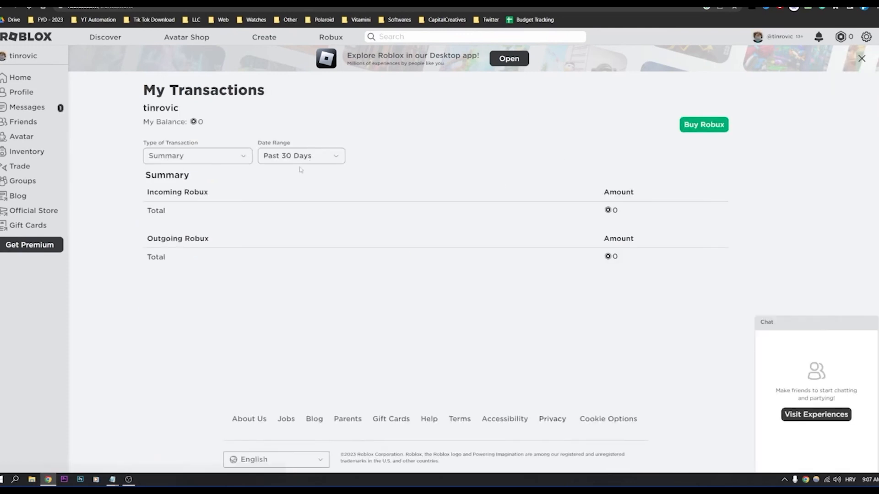
pyautogui.click(197, 155)
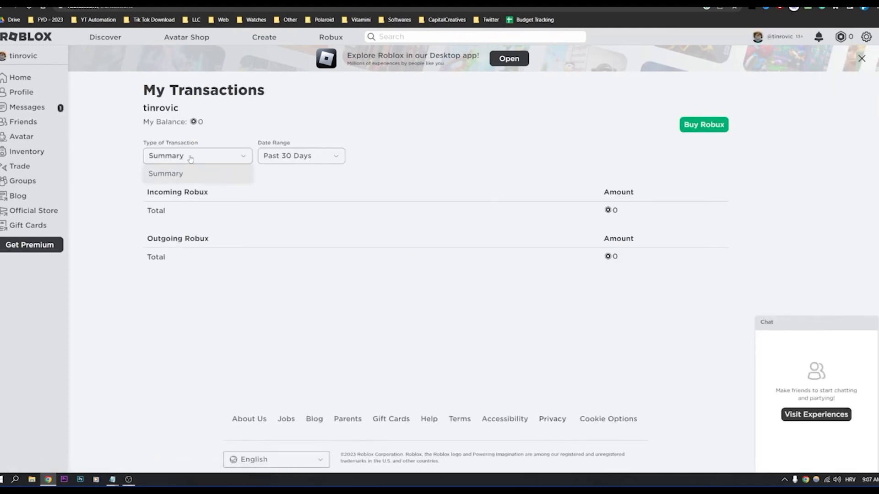
pyautogui.click(165, 173)
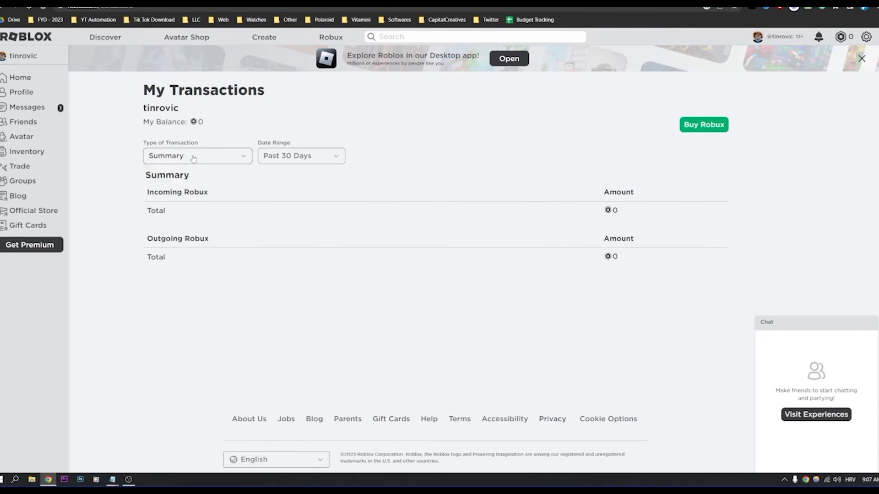
pyautogui.moveTo(584, 355)
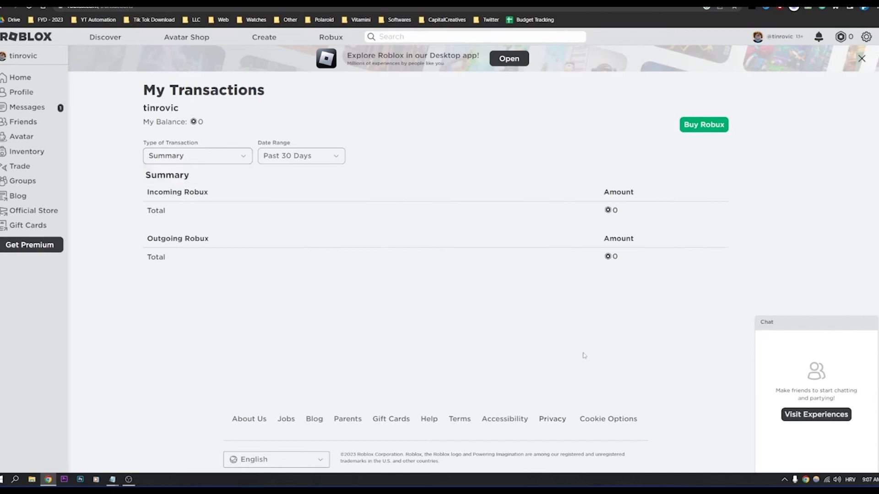
pyautogui.moveTo(468, 217)
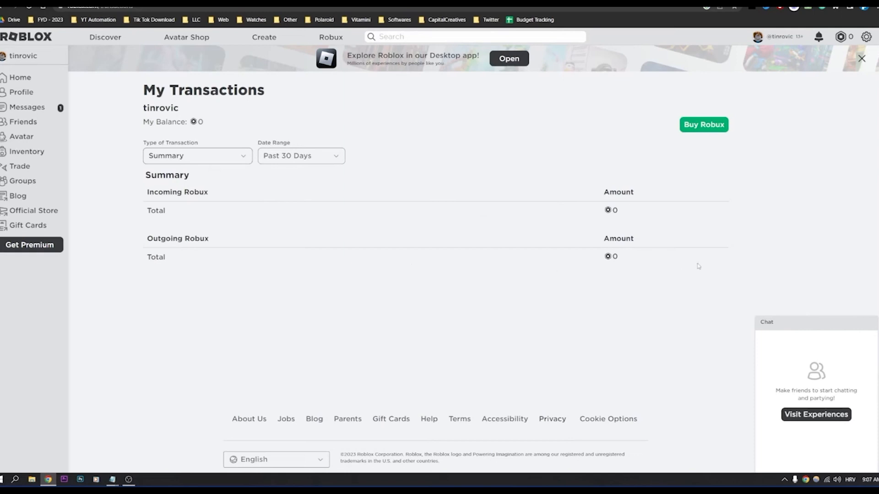
pyautogui.moveTo(598, 207)
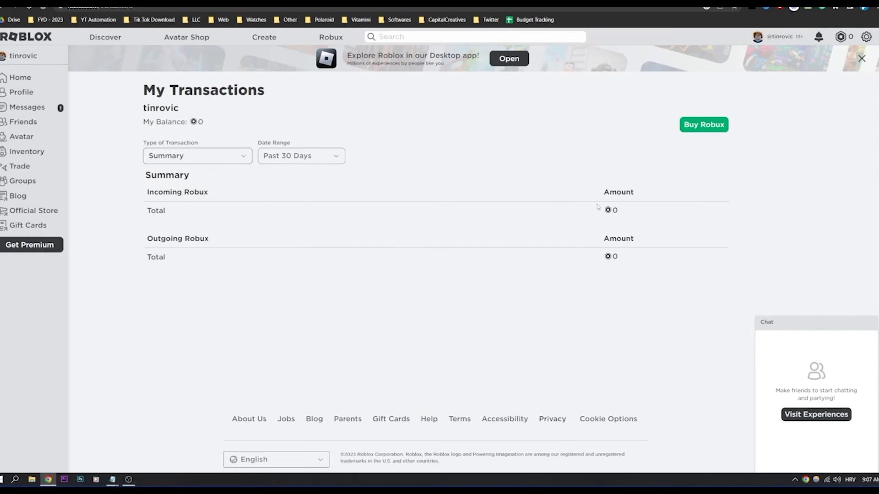
pyautogui.moveTo(533, 235)
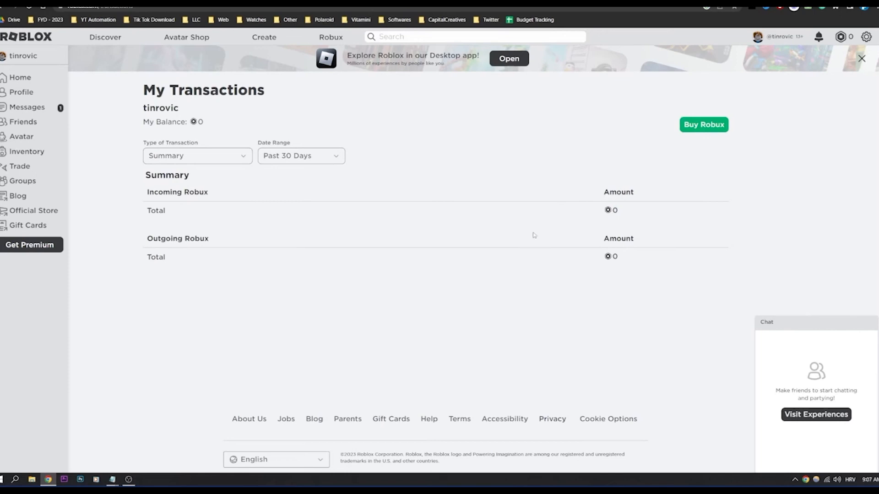
pyautogui.moveTo(631, 216)
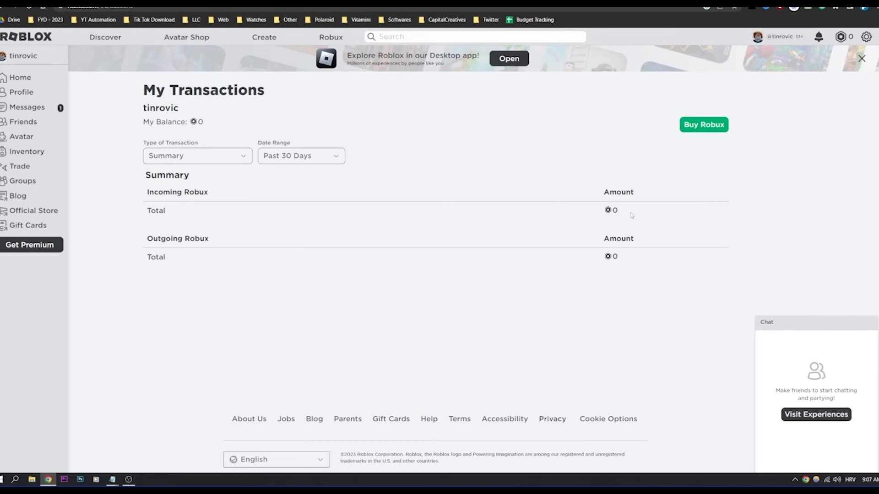
pyautogui.moveTo(481, 239)
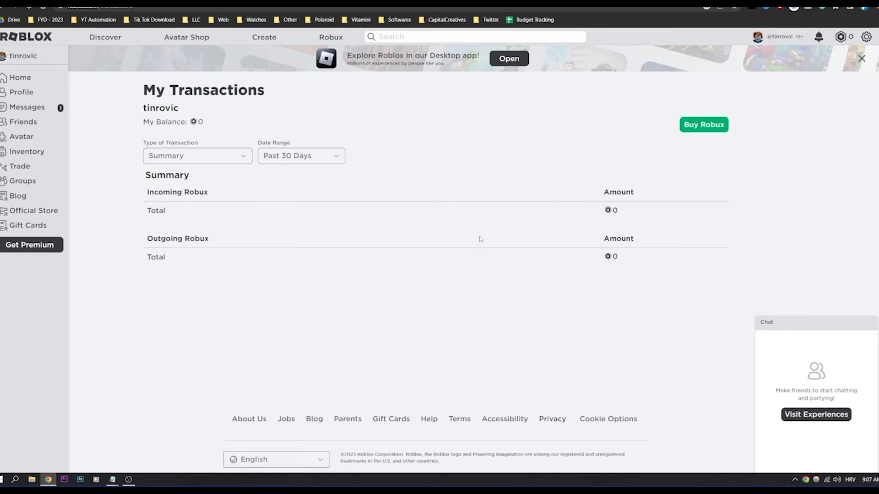
pyautogui.moveTo(677, 248)
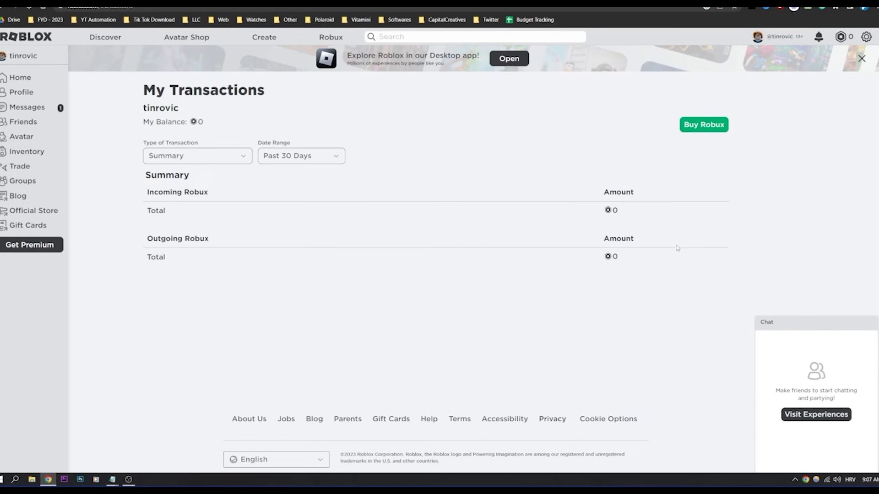
pyautogui.moveTo(664, 219)
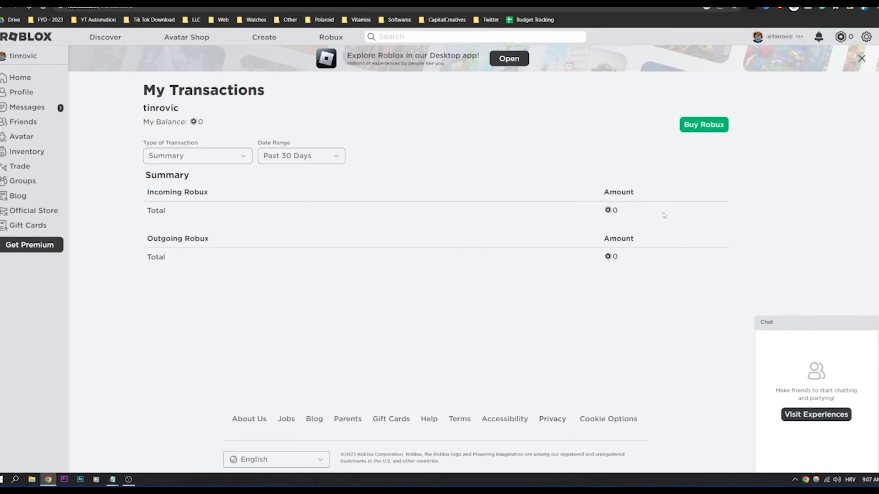
pyautogui.moveTo(780, 233)
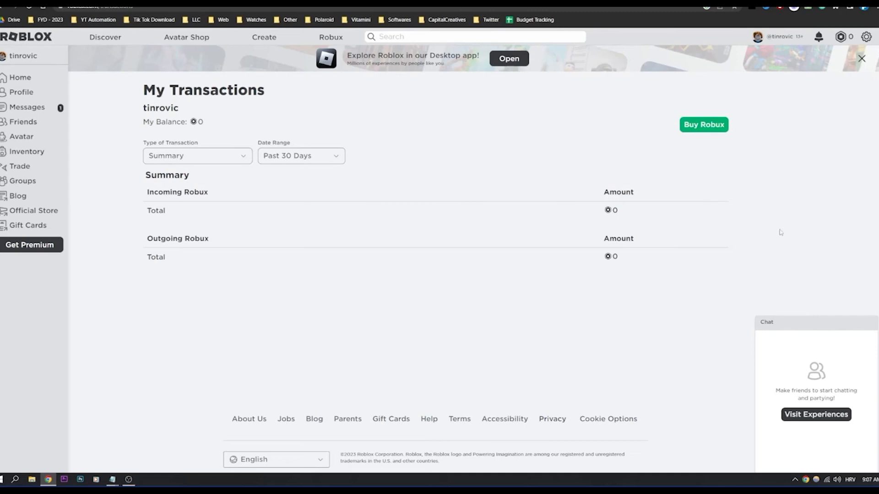
pyautogui.click(867, 37)
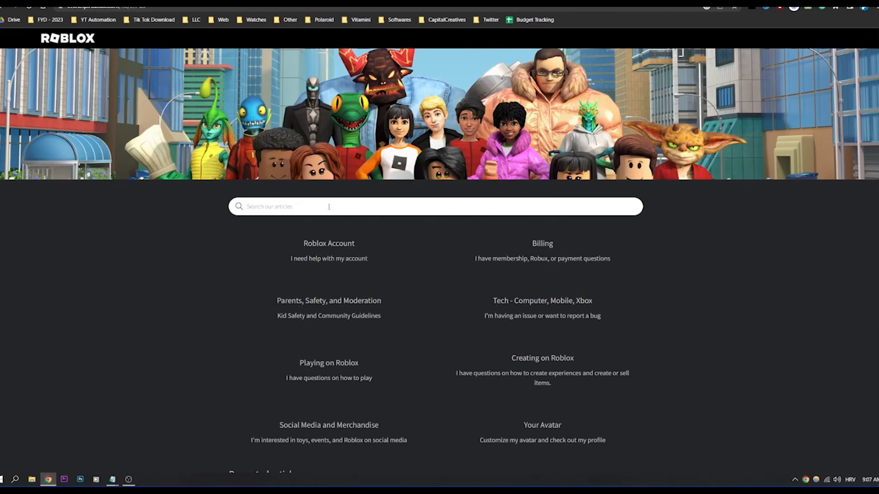
# Search support for 'REFUND' and open the Unauthorized Charges & Refund Requests article
pyautogui.write('REFUND')
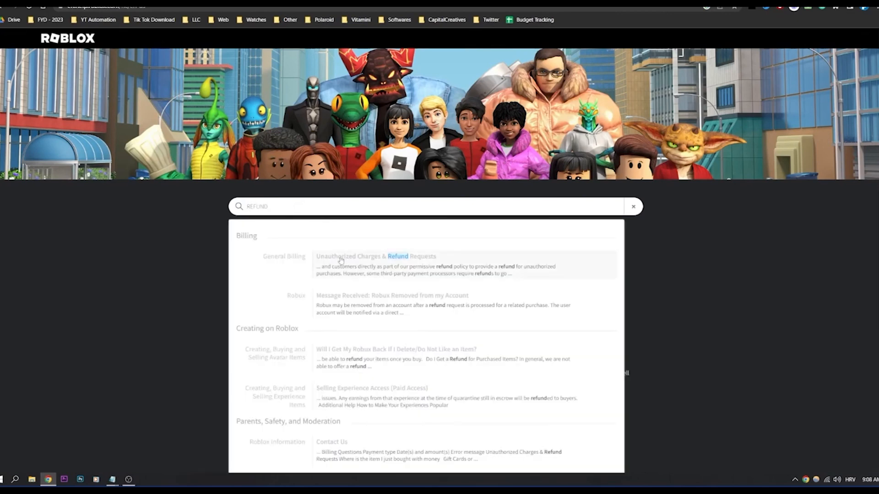
pyautogui.moveTo(368, 265)
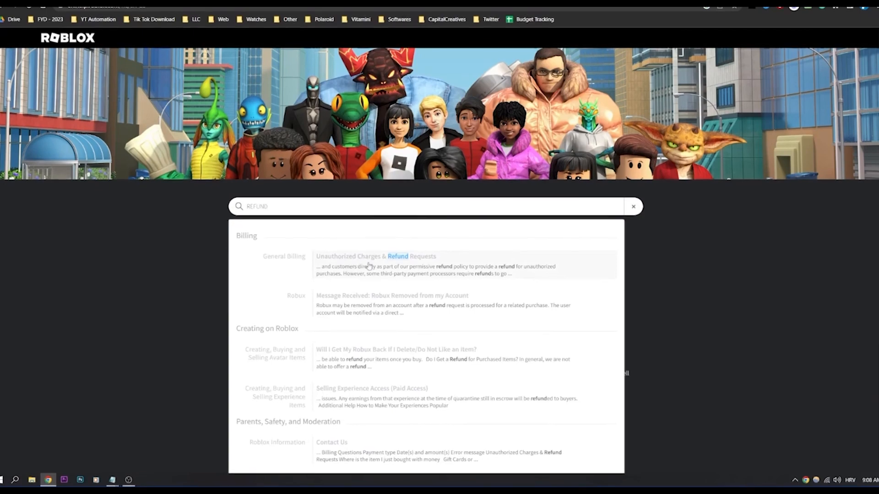
pyautogui.click(376, 256)
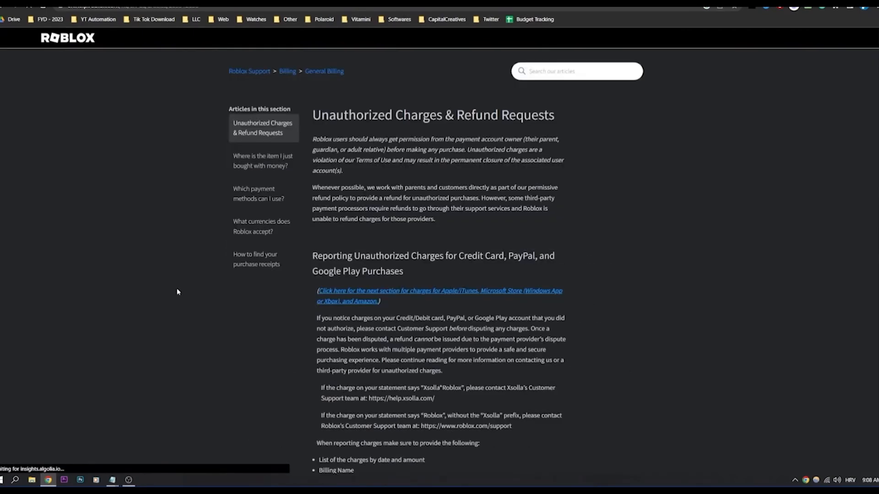
# Scroll through the refund article down to the contact support link
pyautogui.scroll(-3)
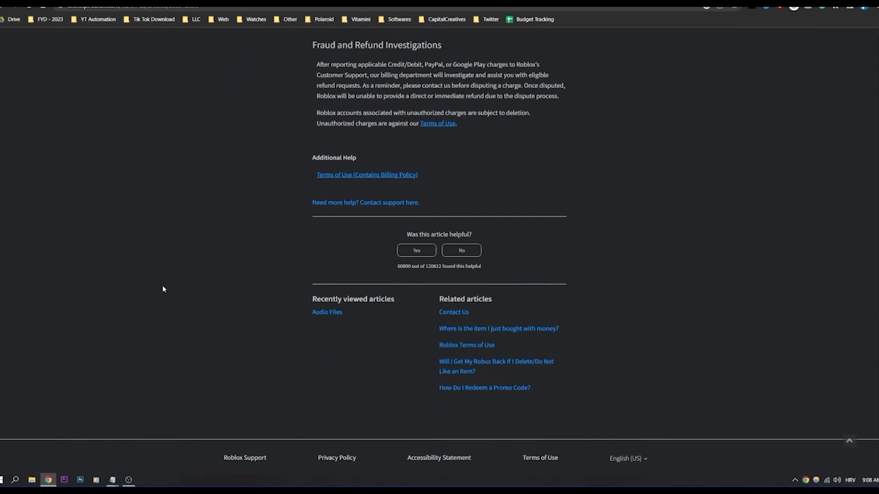
pyautogui.scroll(3)
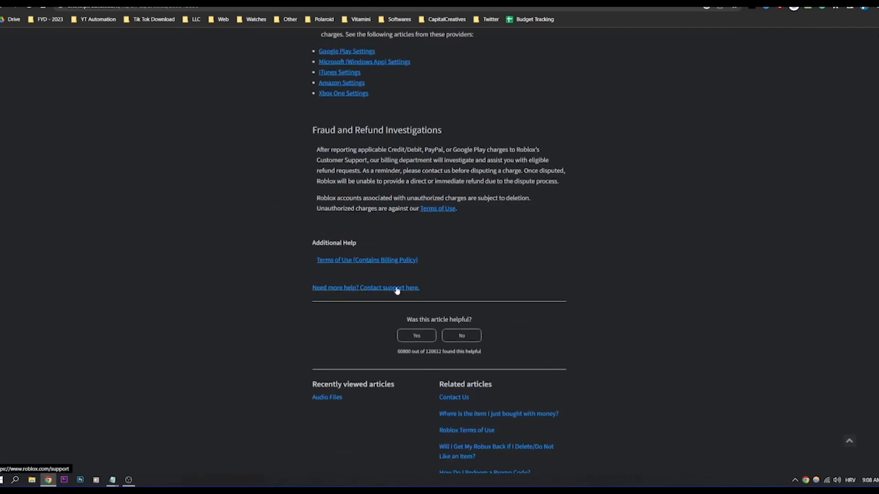
pyautogui.moveTo(153, 278)
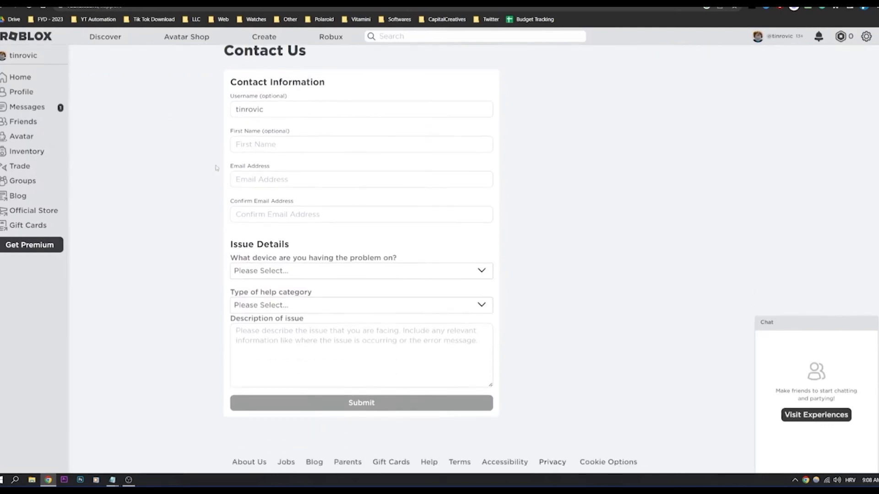
pyautogui.moveTo(216, 211)
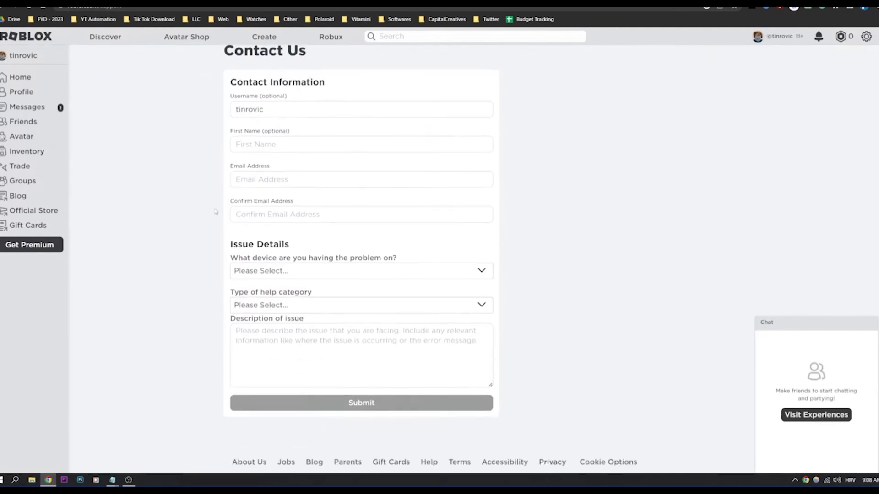
# Set the form's device to PC and help category to Purchases Using Robux, In-Experience Item
pyautogui.click(361, 271)
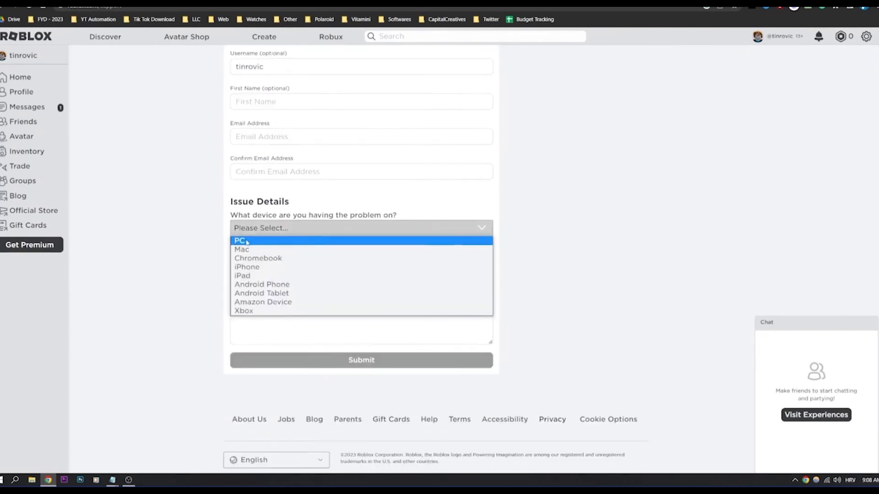
pyautogui.click(240, 240)
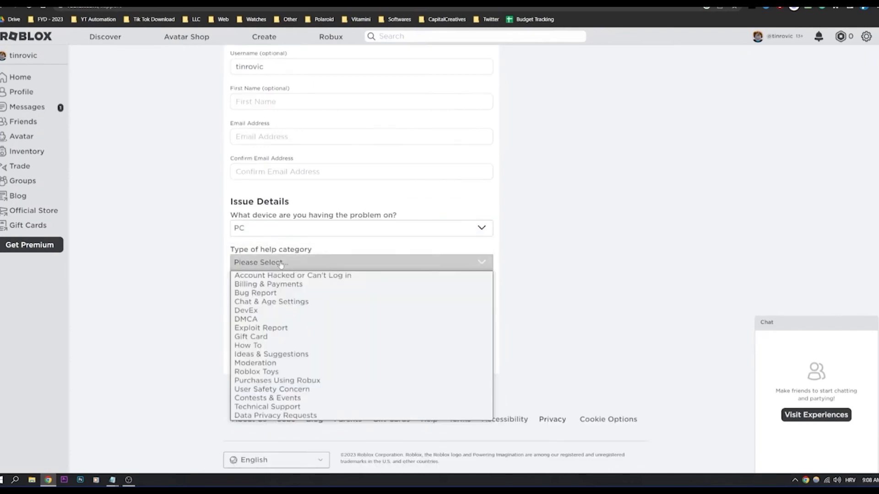
pyautogui.moveTo(251, 336)
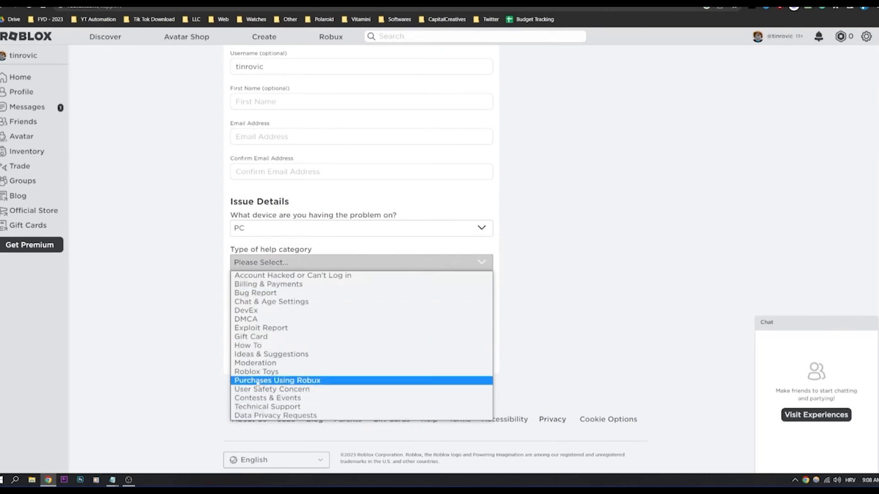
pyautogui.moveTo(341, 381)
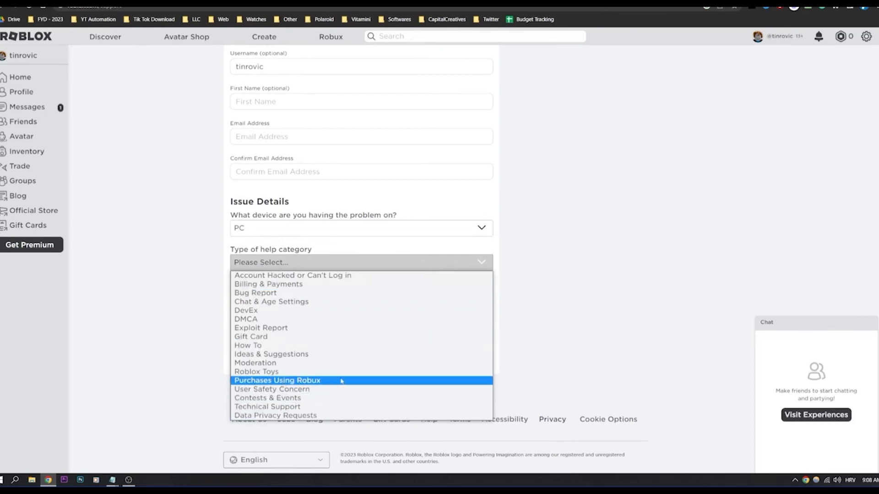
pyautogui.click(277, 381)
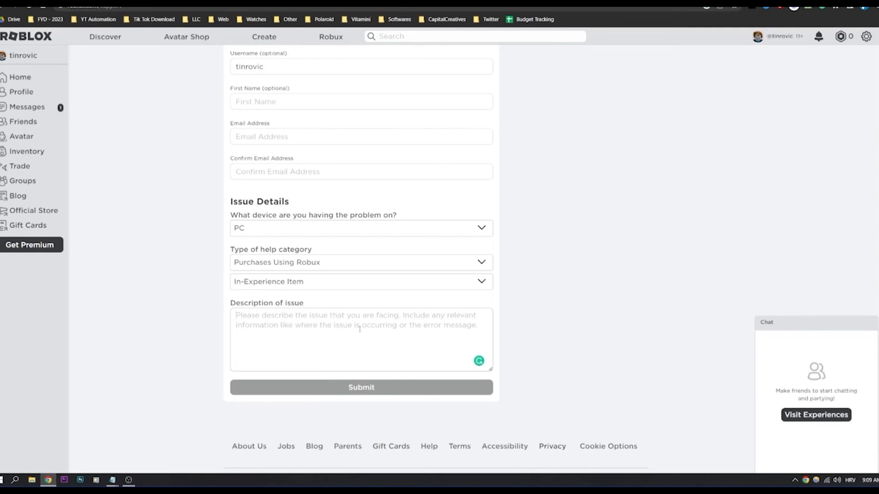
pyautogui.moveTo(627, 249)
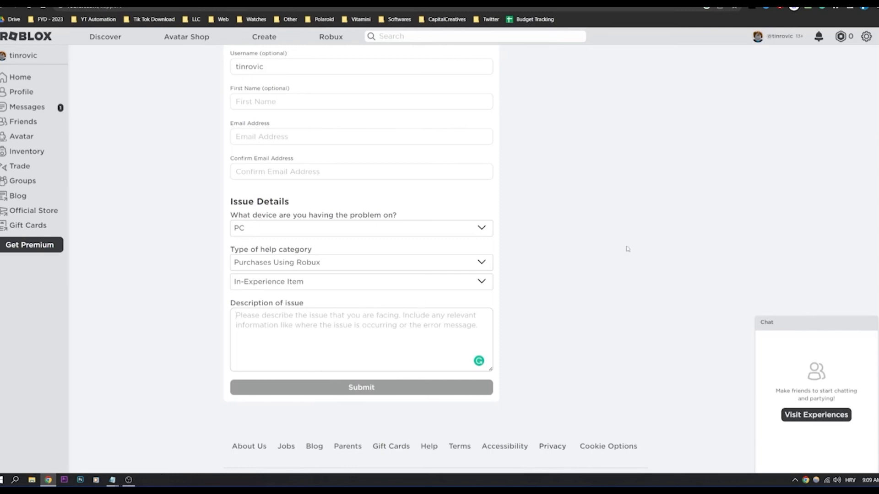